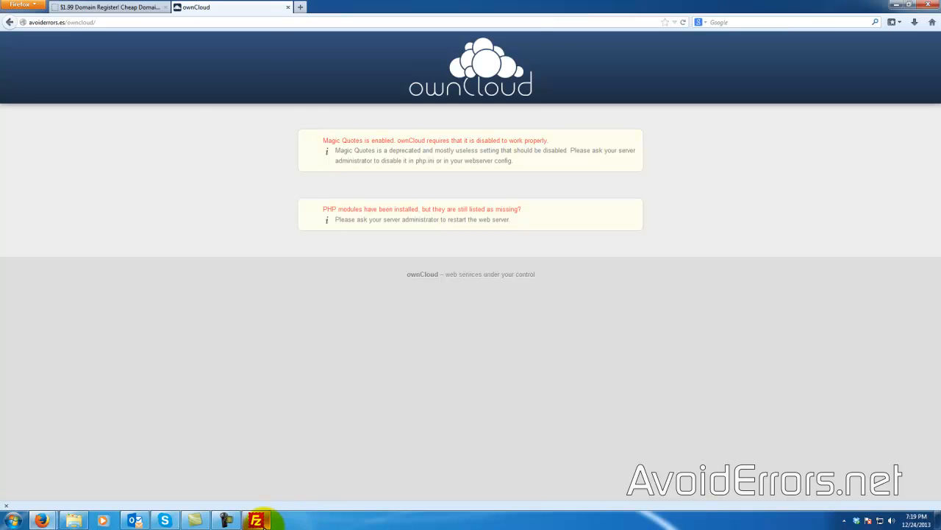
Download php.ini from the site's remote root folder into the local Firefox Downloads folder.
left_click(256, 520)
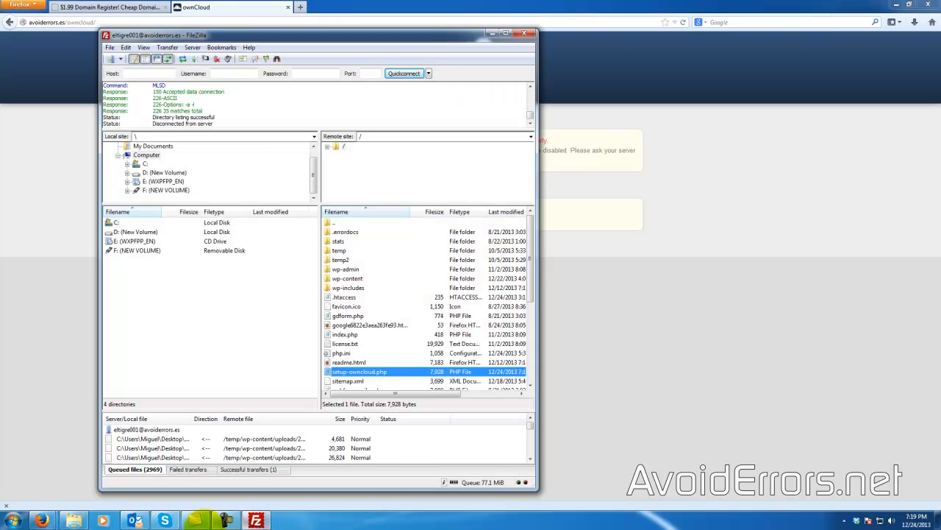
left_click(73, 521)
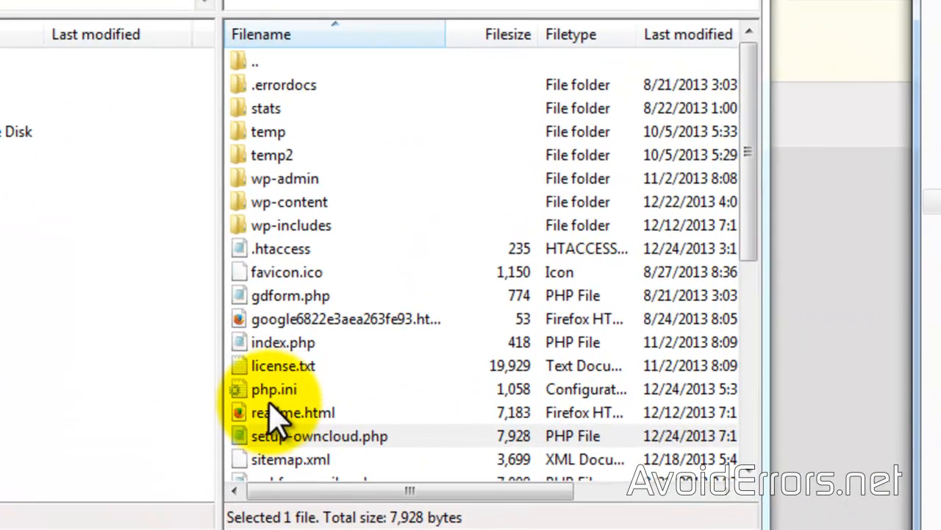
left_click(273, 388)
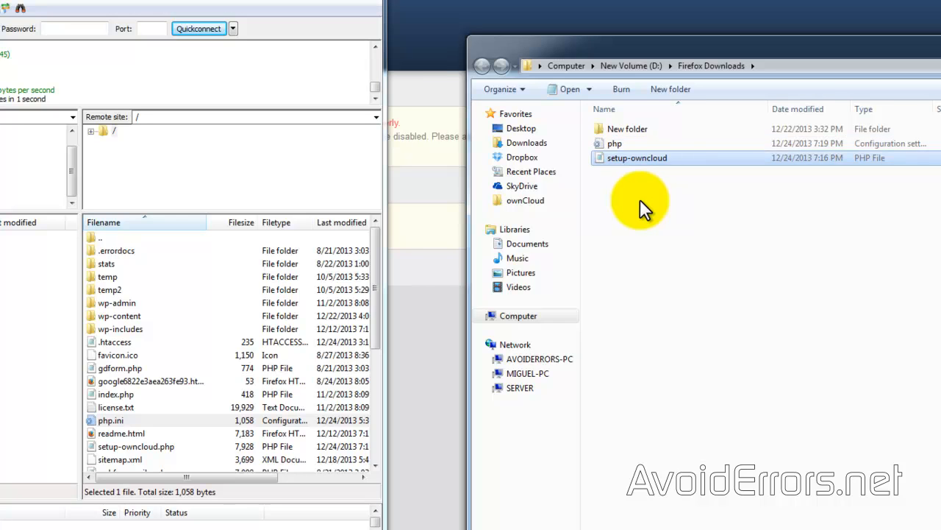
mouse_move(617, 150)
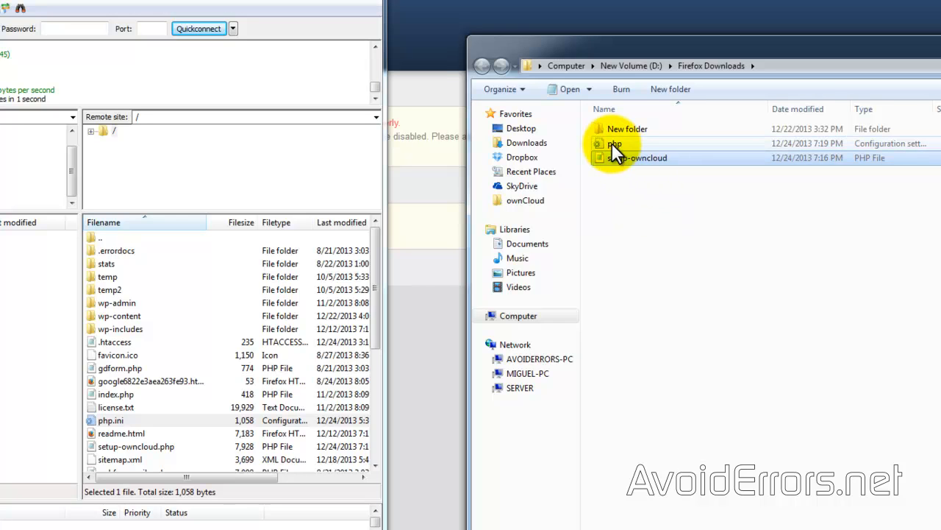
Edit the downloaded php.ini to turn Magic Quotes off and save it.
right_click(615, 144)
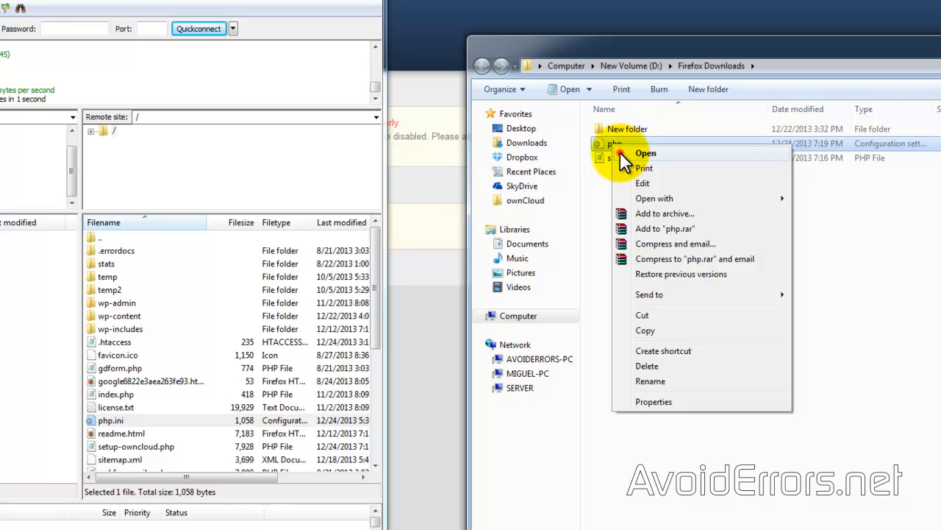
left_click(644, 151)
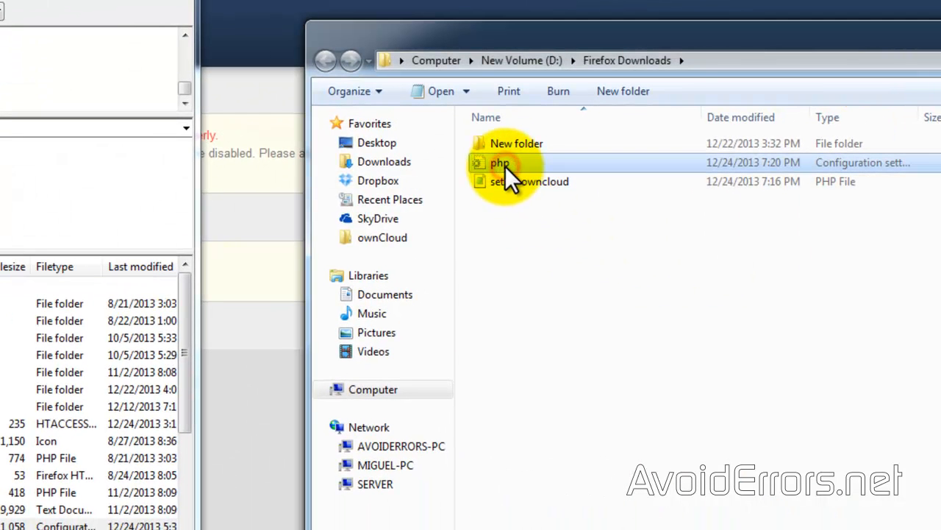
Rename the edited php.ini in Downloads to php5.ini.
right_click(500, 162)
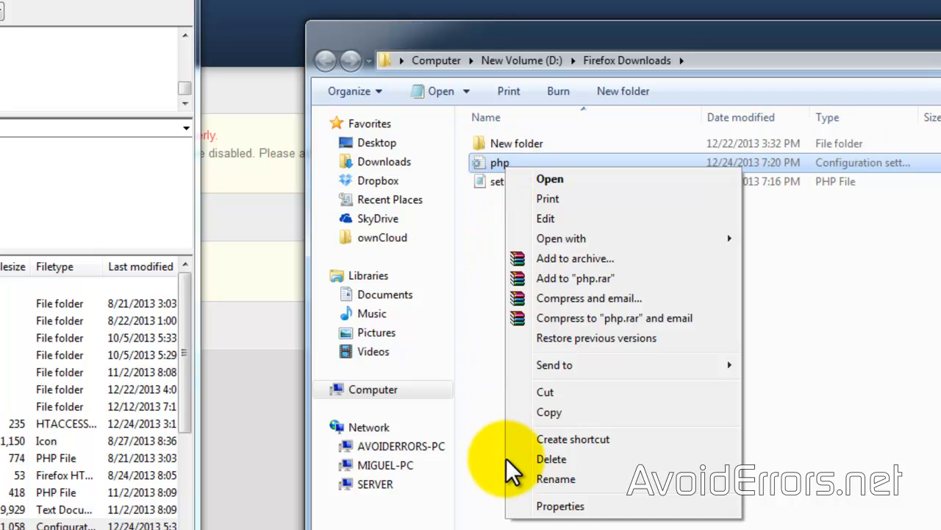
left_click(556, 479)
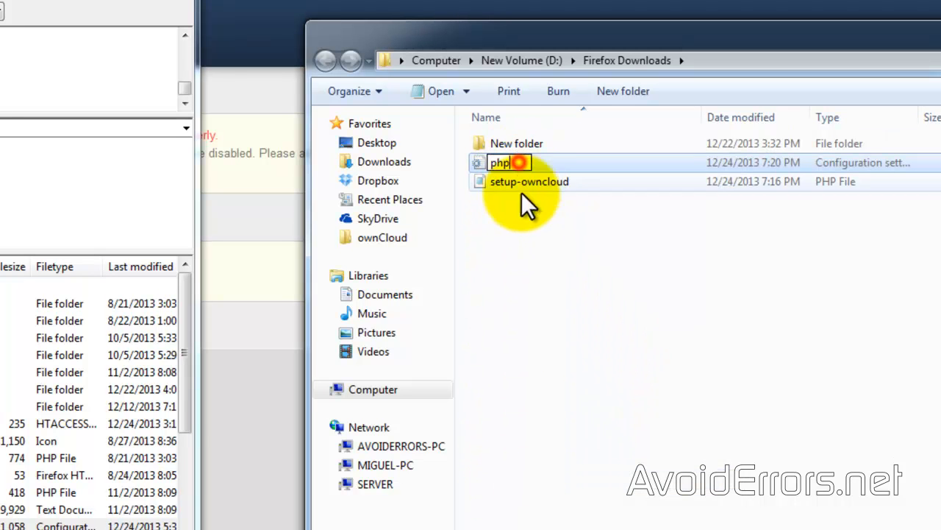
type("5")
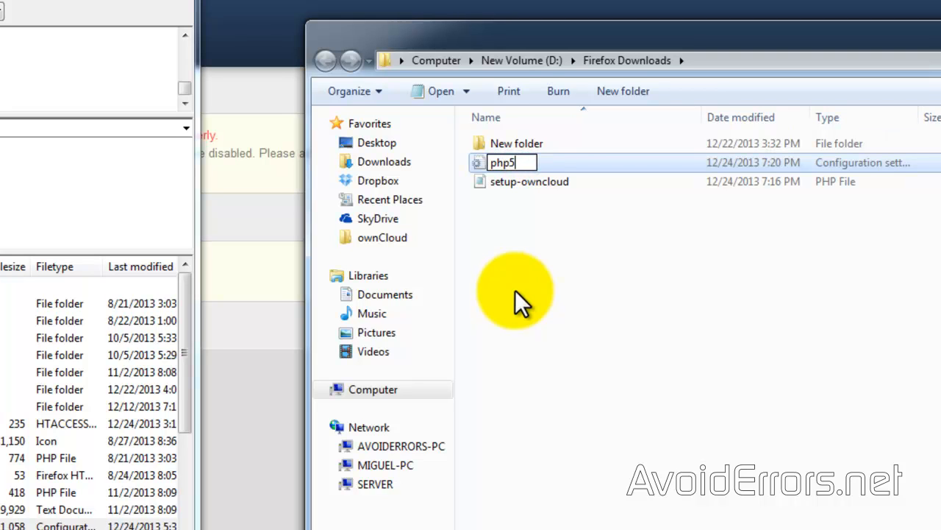
key("Return")
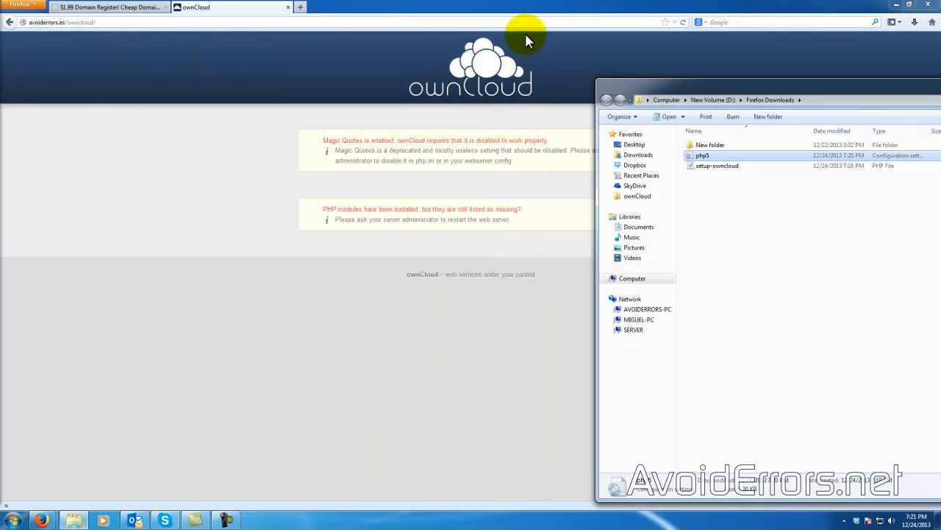
Sign in to GoDaddy and launch the avoiderrors.es hosting control center, reaching Stats & Monitors.
left_click(106, 6)
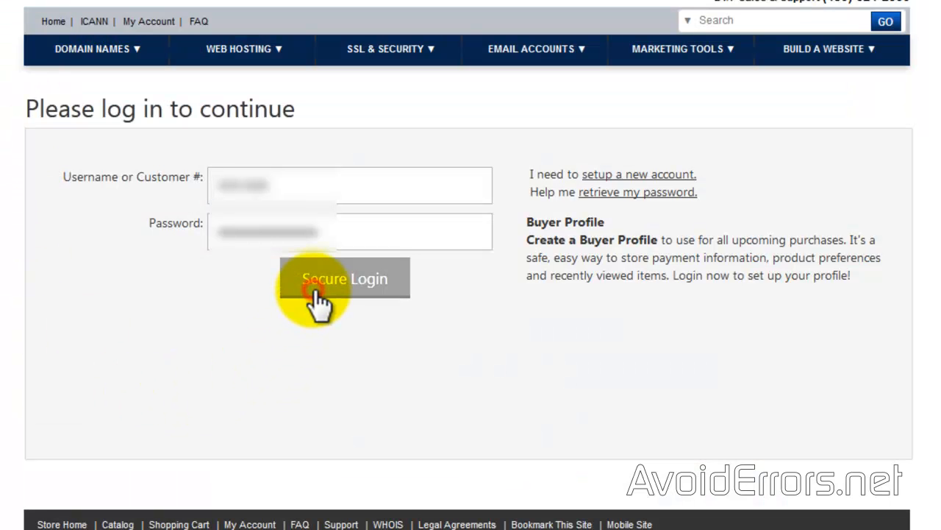
left_click(344, 278)
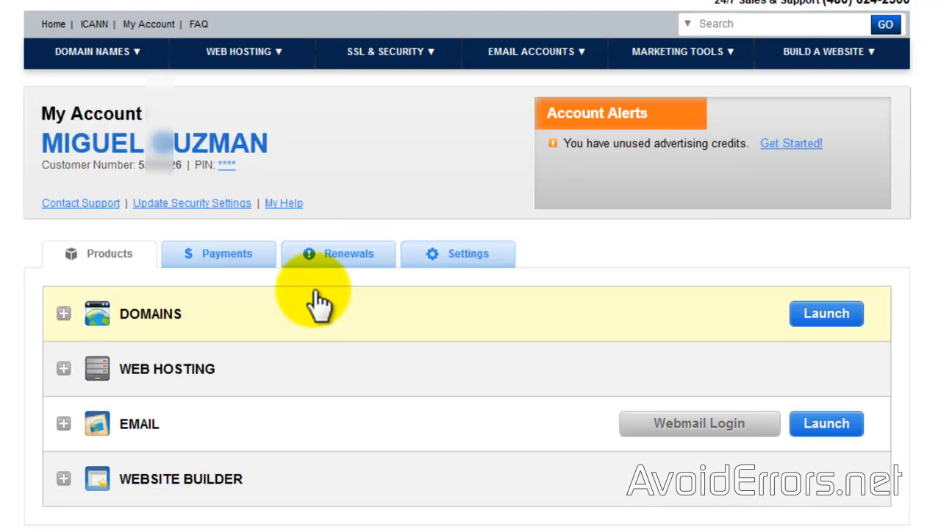
mouse_move(309, 365)
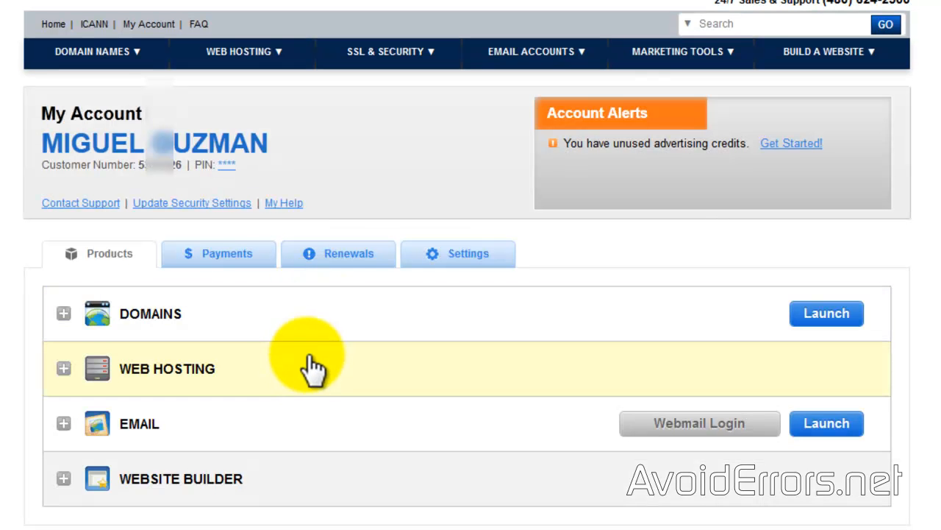
mouse_move(314, 371)
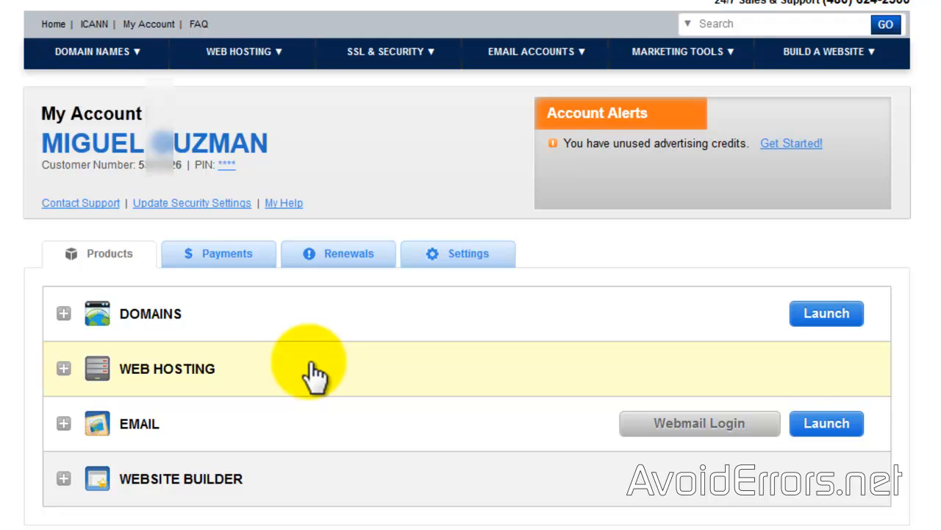
left_click(63, 368)
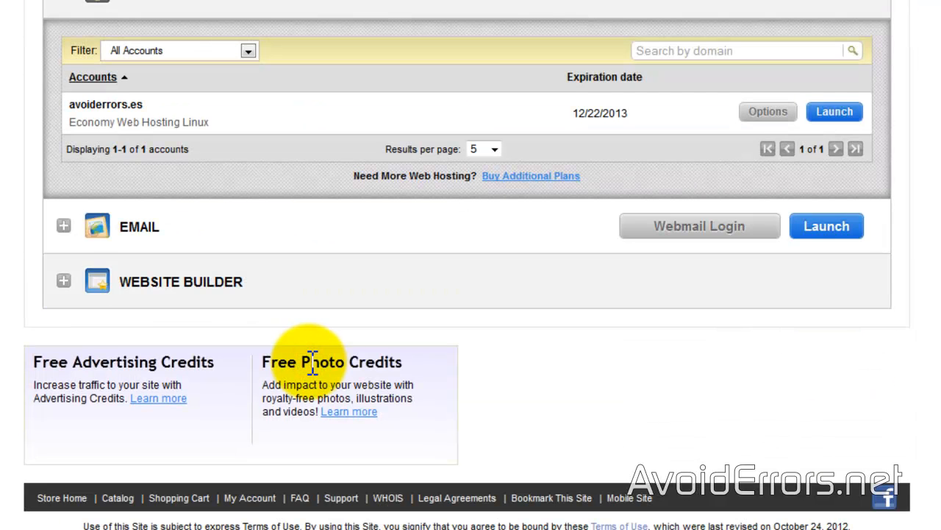
mouse_move(836, 112)
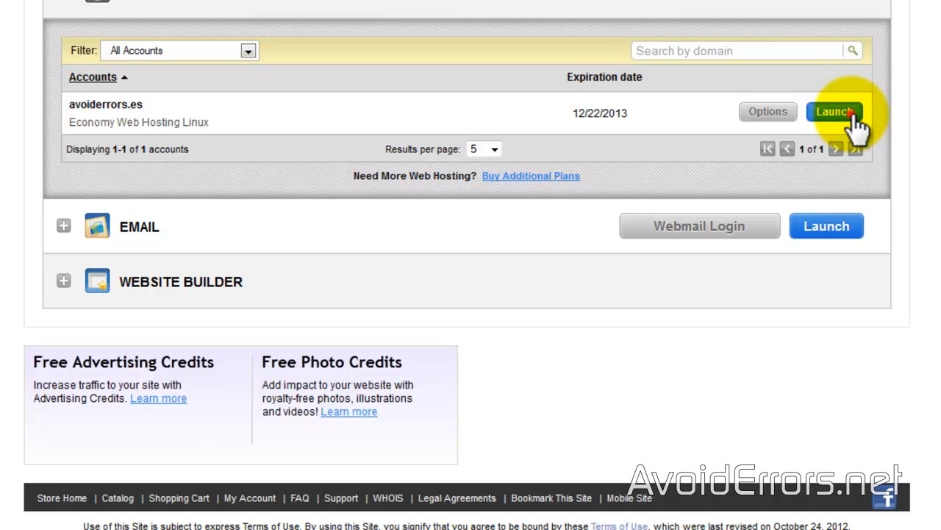
left_click(834, 112)
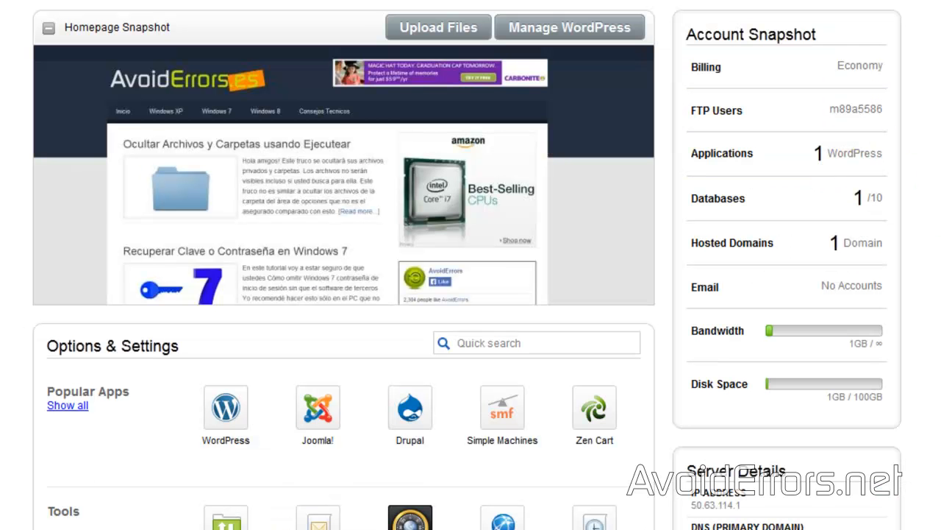
scroll("down", 3)
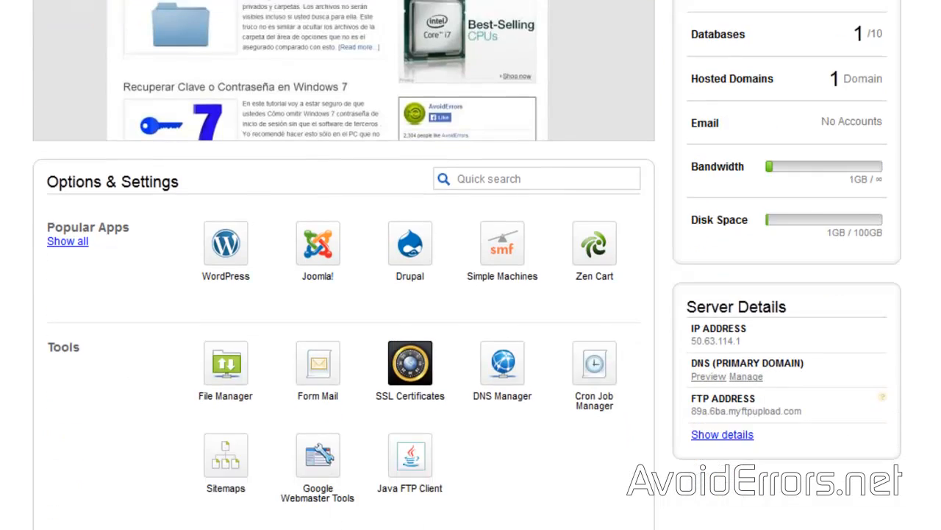
scroll("down", 3)
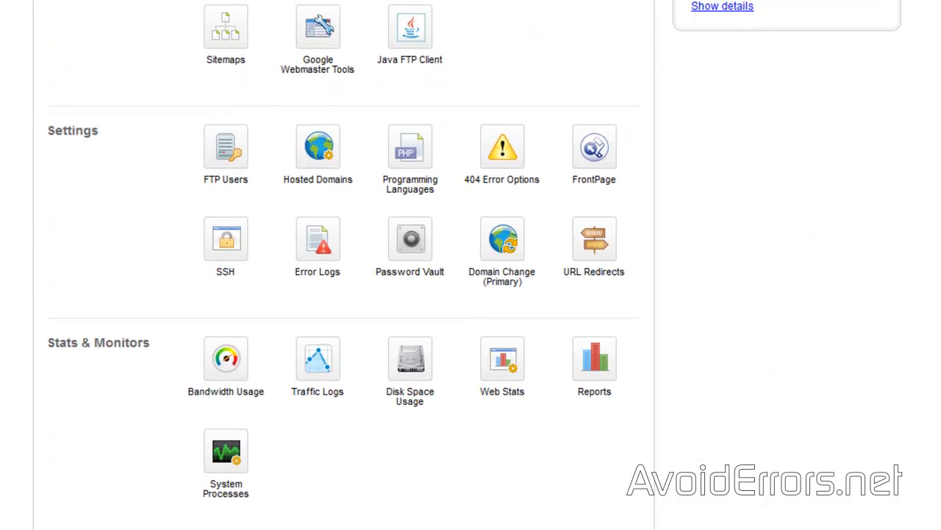
mouse_move(287, 482)
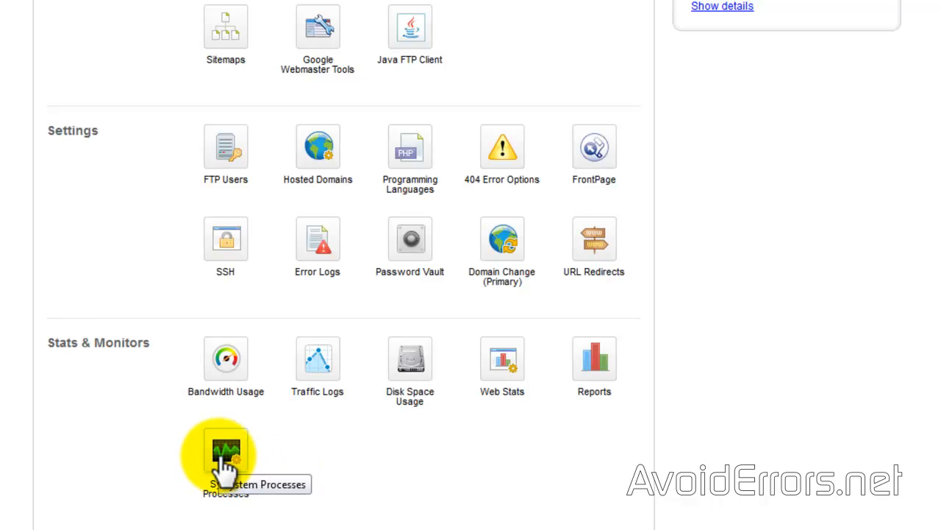
End the site's running web processes from System Processes and confirm.
left_click(225, 449)
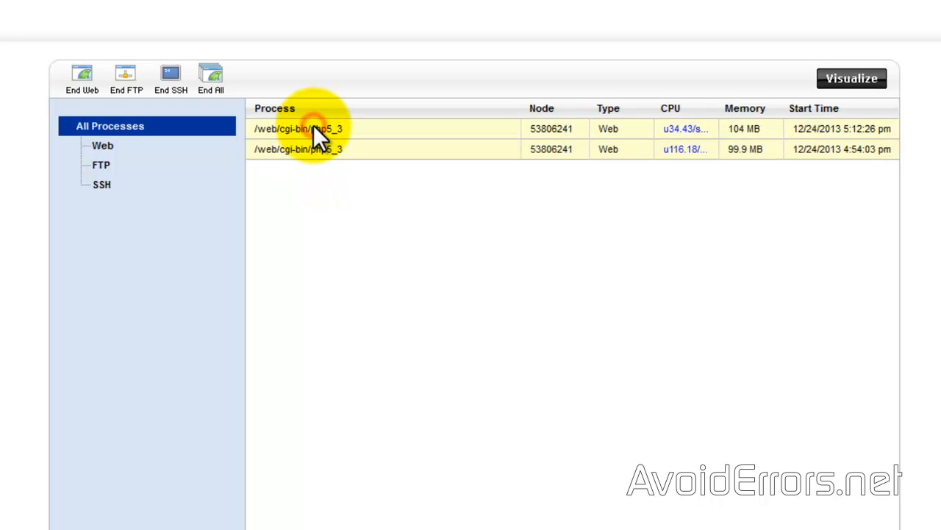
mouse_move(83, 76)
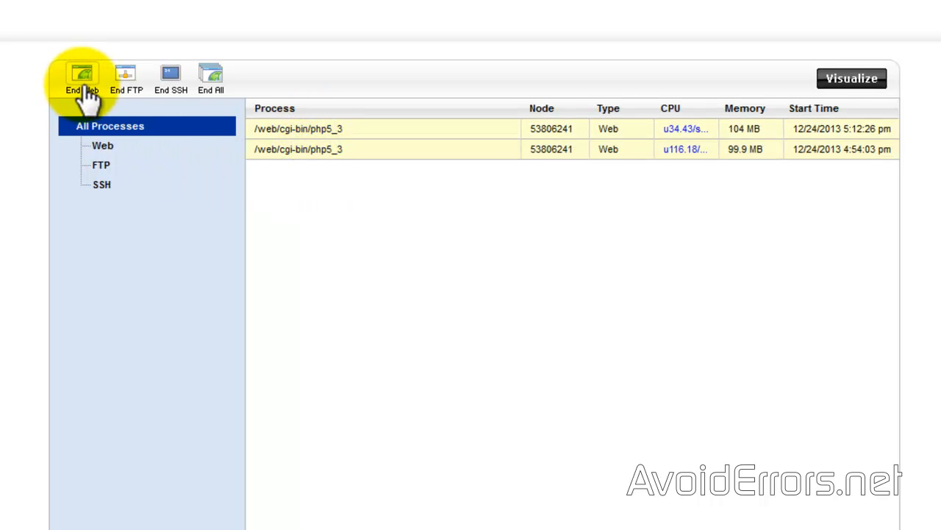
left_click(82, 76)
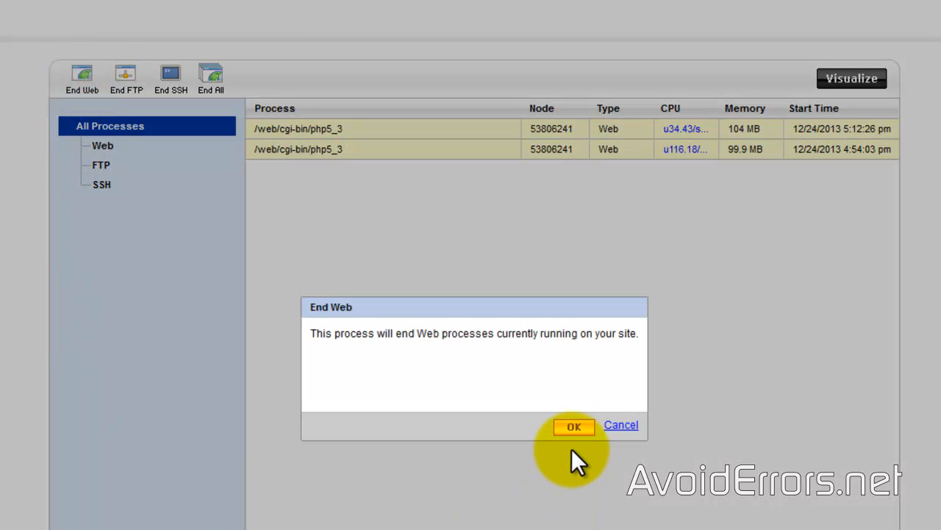
left_click(574, 426)
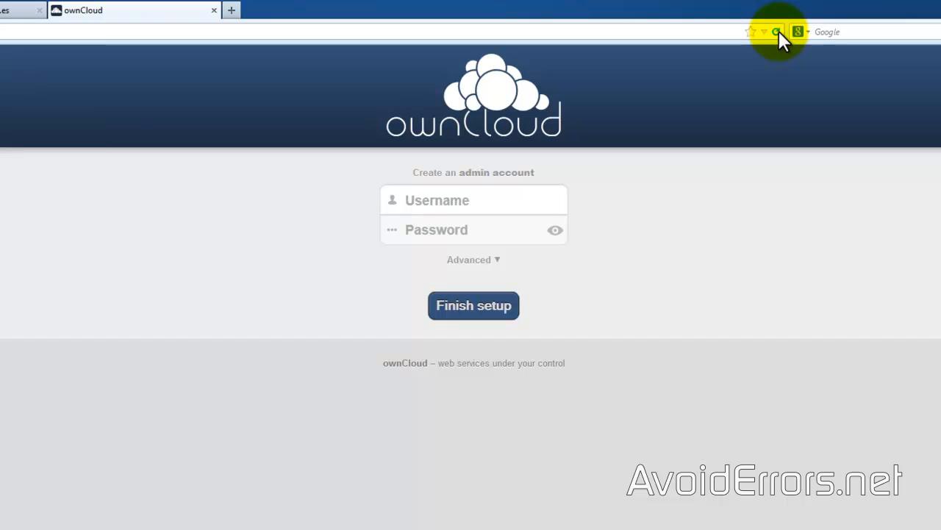
mouse_move(629, 217)
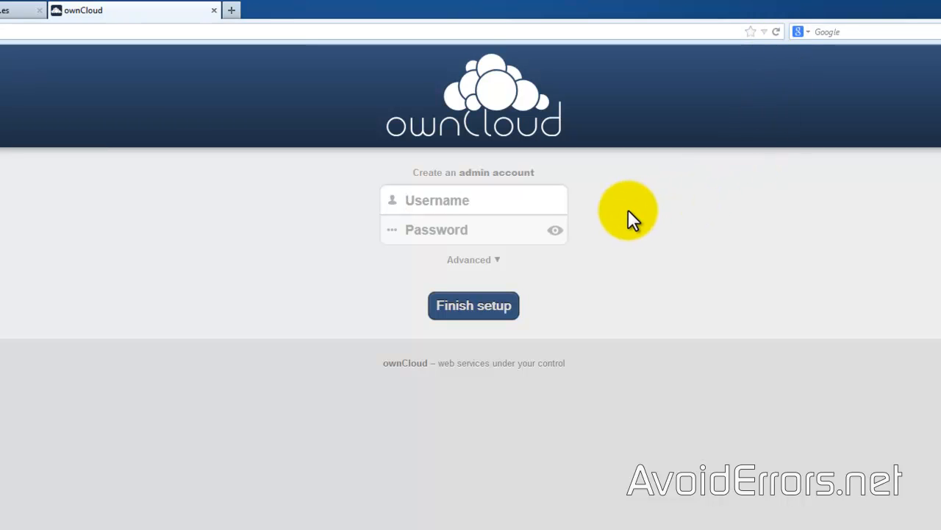